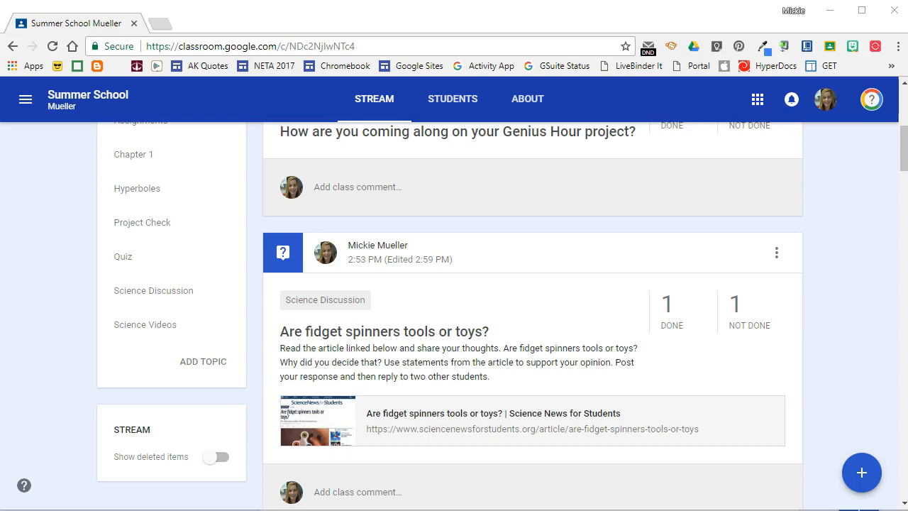
- Open the question post's settings, then close them without saving any changes
{"action": "left_click", "coordinate": [861, 472]}
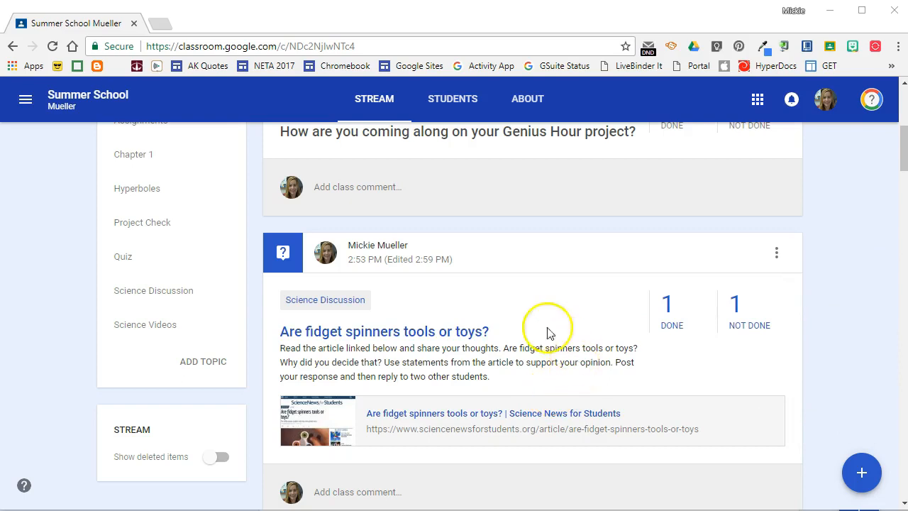
{"action": "mouse_move", "coordinate": [592, 376]}
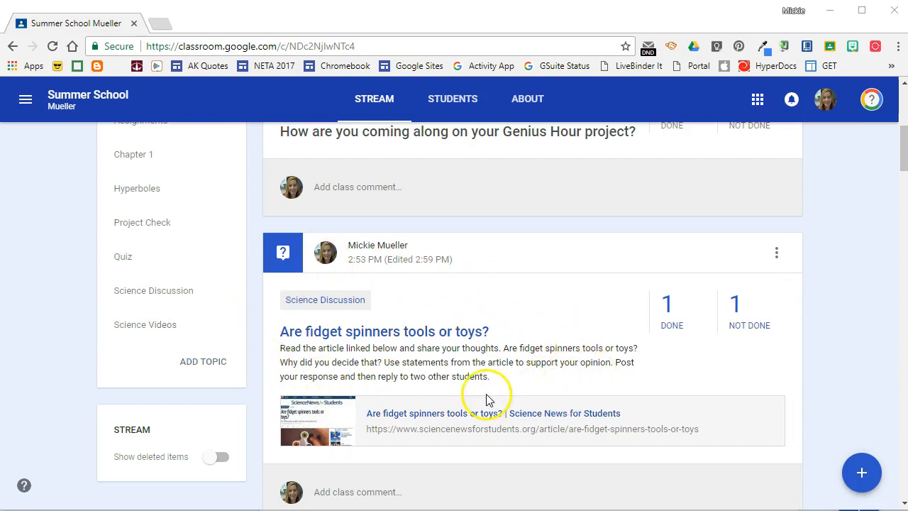
{"action": "mouse_move", "coordinate": [672, 388]}
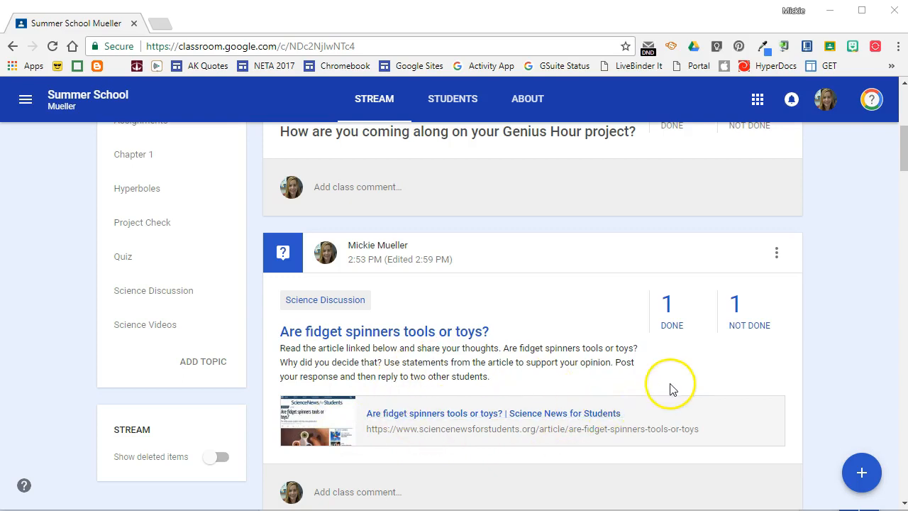
{"action": "mouse_move", "coordinate": [777, 253]}
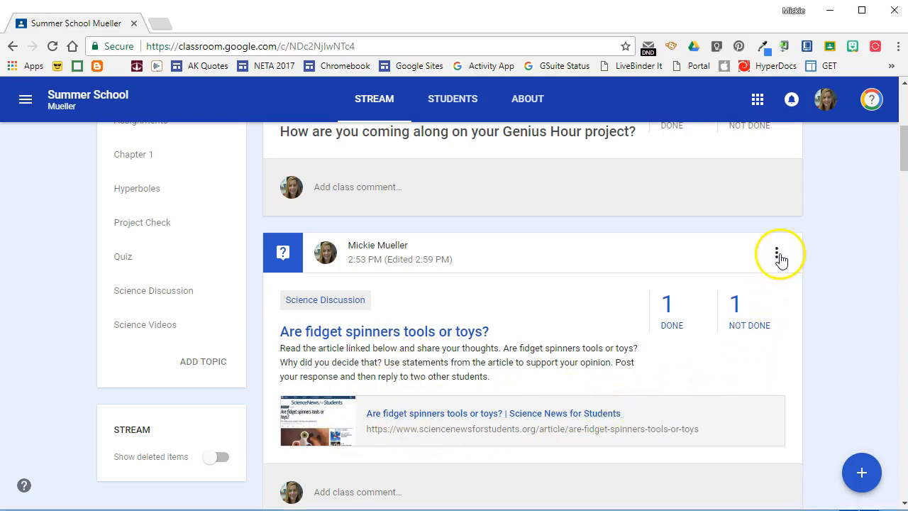
{"action": "left_click", "coordinate": [776, 253]}
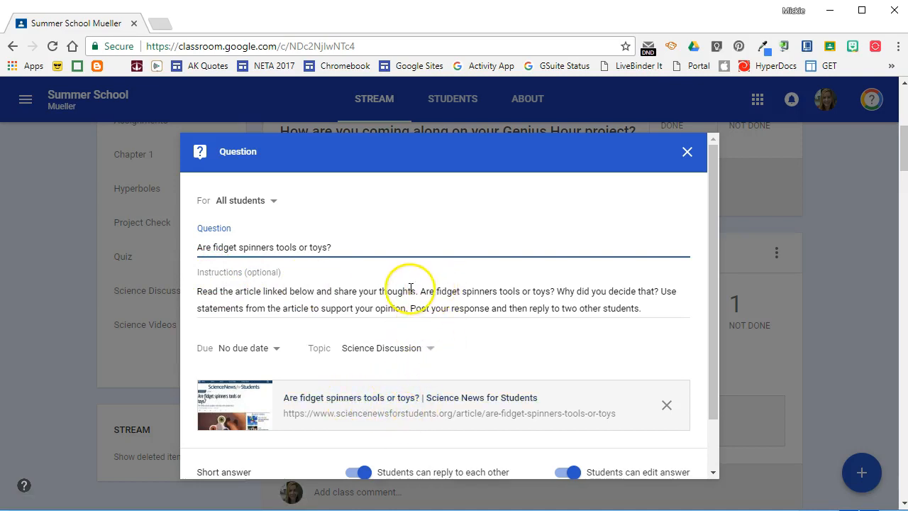
{"action": "mouse_move", "coordinate": [417, 308]}
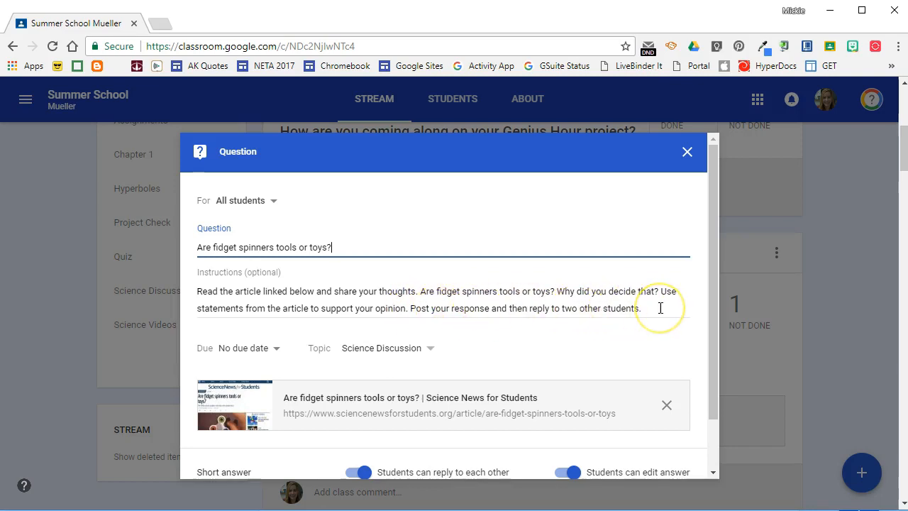
{"action": "mouse_move", "coordinate": [676, 338]}
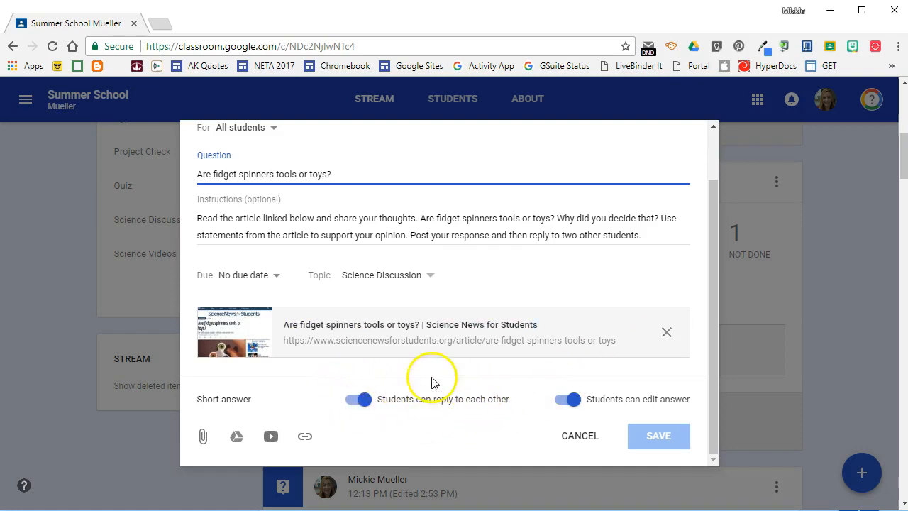
{"action": "mouse_move", "coordinate": [454, 410]}
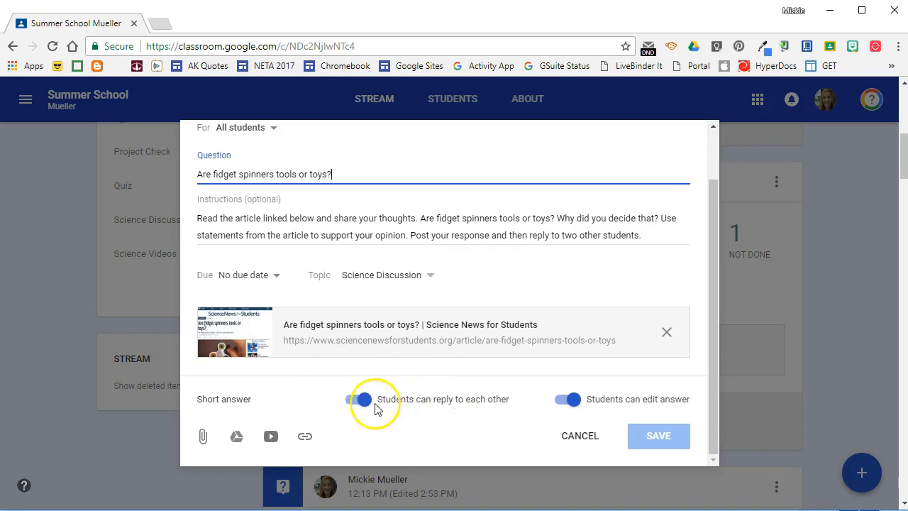
{"action": "left_click", "coordinate": [358, 399]}
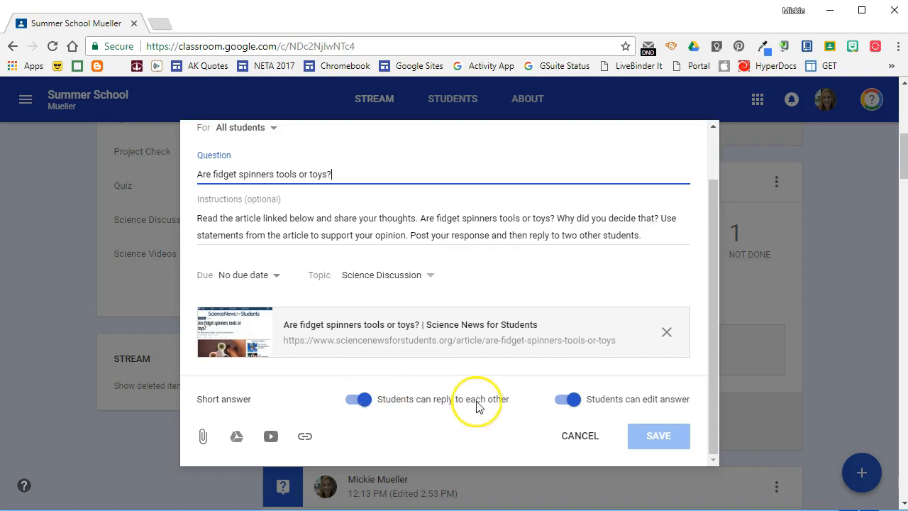
{"action": "mouse_move", "coordinate": [638, 404]}
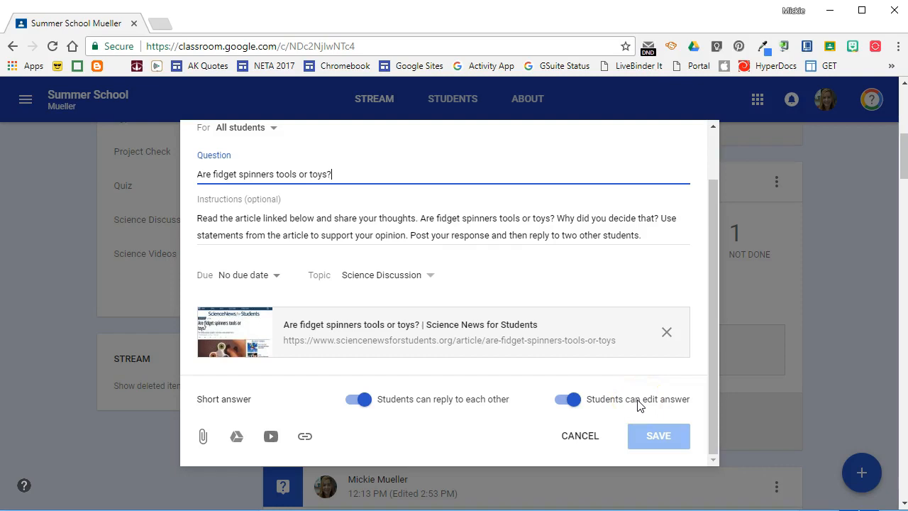
{"action": "left_click", "coordinate": [657, 436]}
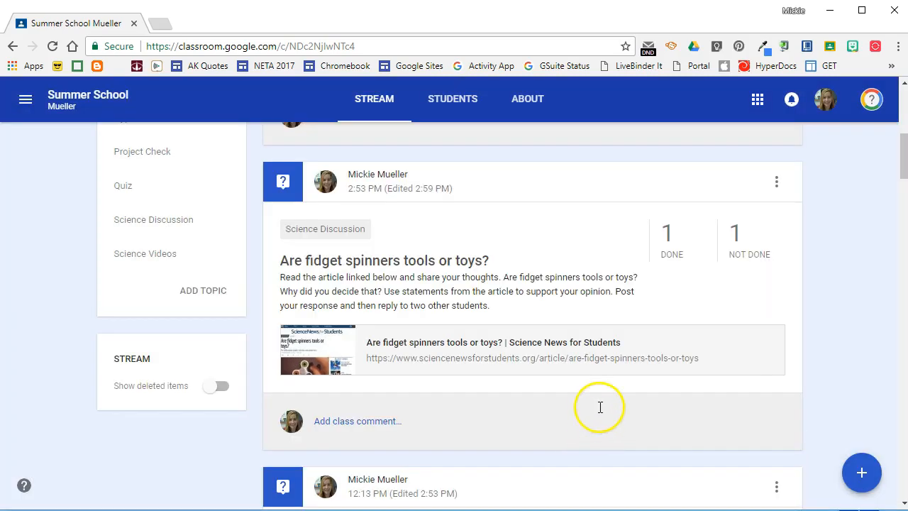
{"action": "mouse_move", "coordinate": [600, 409]}
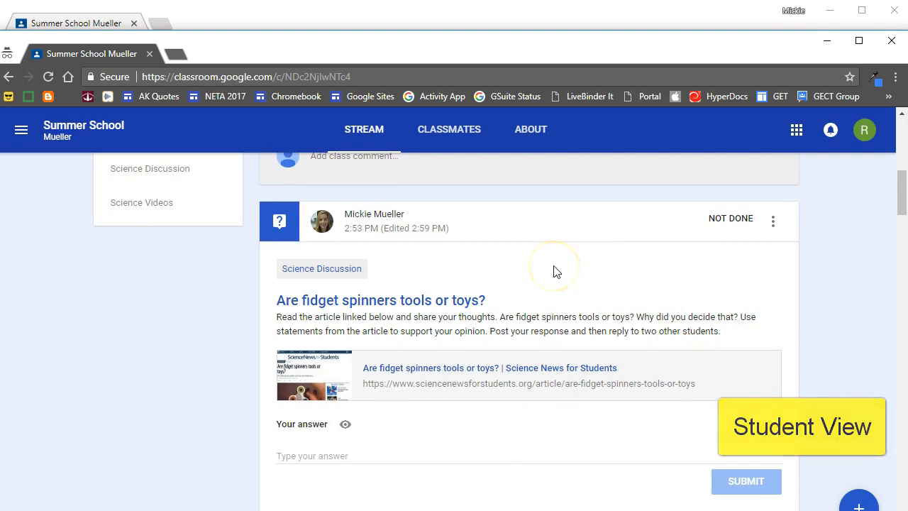
{"action": "mouse_move", "coordinate": [438, 300]}
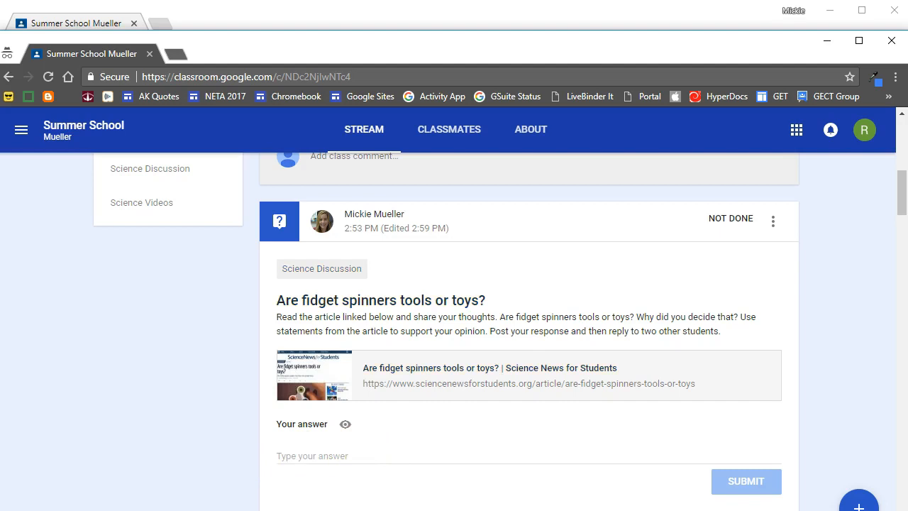
- Submit the answer 'Fidget spinners are definitely toys.' and view the classmates' answers
{"action": "type", "text": "Fidget spinners are definitely toys."}
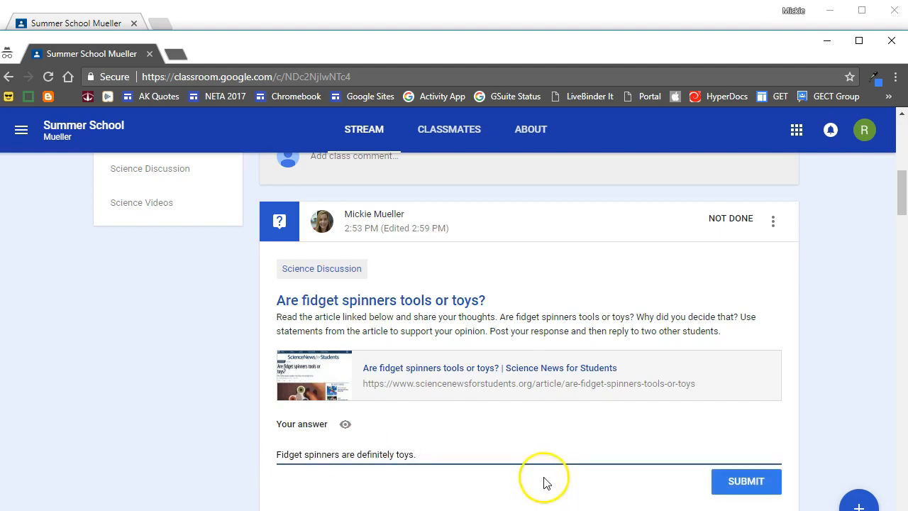
{"action": "left_click", "coordinate": [746, 481]}
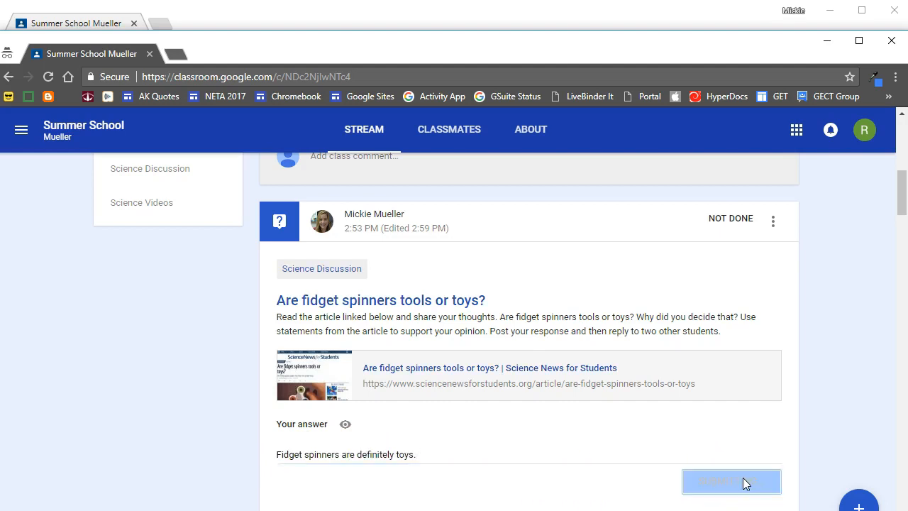
{"action": "left_click", "coordinate": [731, 482]}
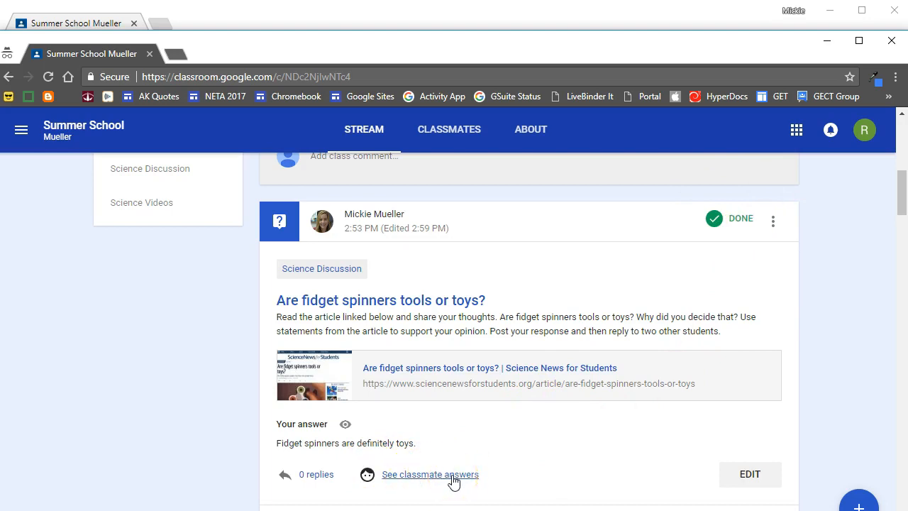
{"action": "left_click", "coordinate": [430, 474]}
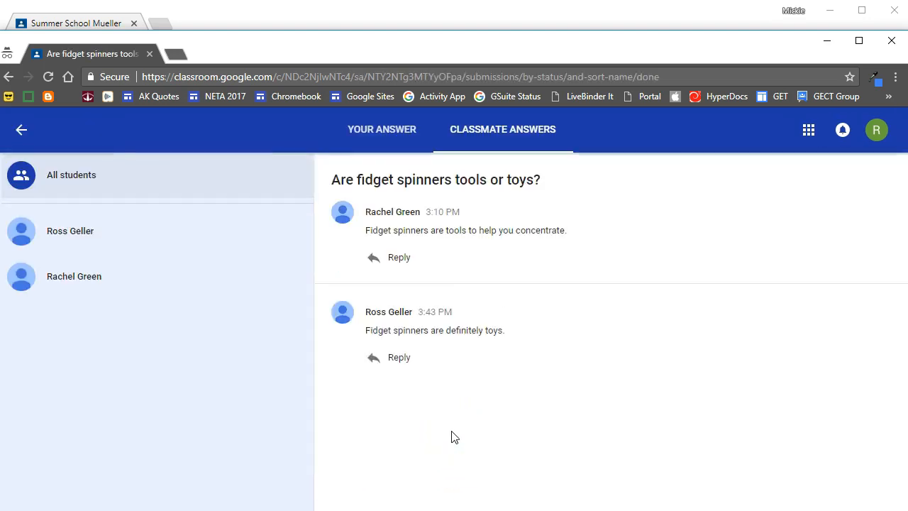
{"action": "mouse_move", "coordinate": [399, 257]}
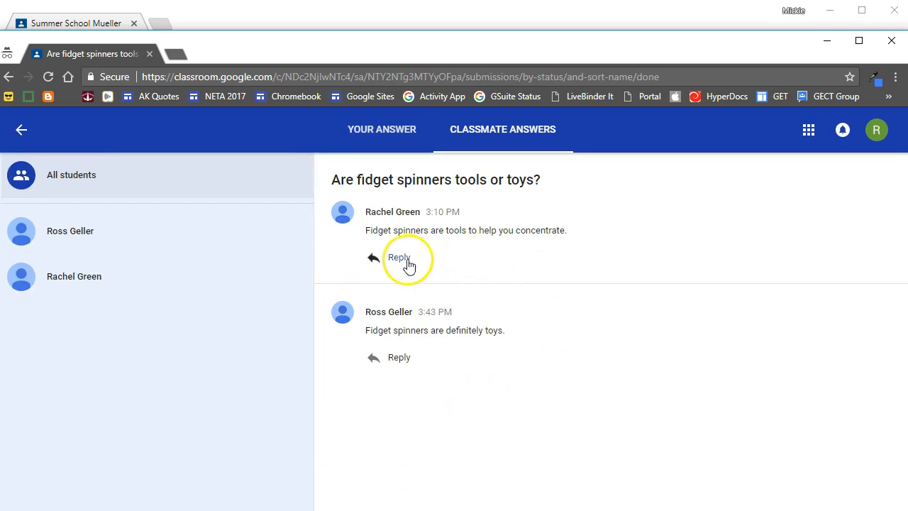
- Post a reply to the classmate's 'tools' answer challenging their evidence, then go back
{"action": "left_click", "coordinate": [398, 257]}
{"action": "type", "text": "I do not agree with you. What evidence do you have to support that?"}
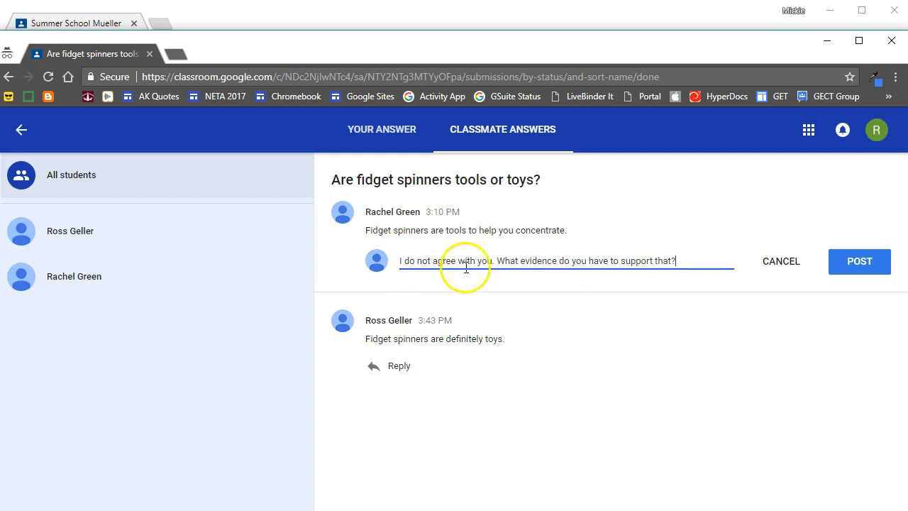
{"action": "left_click", "coordinate": [859, 261]}
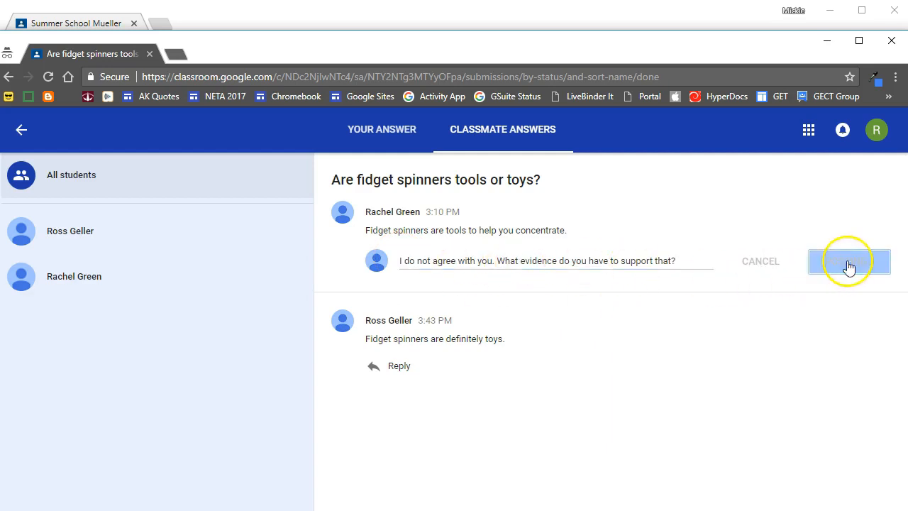
{"action": "left_click", "coordinate": [849, 261]}
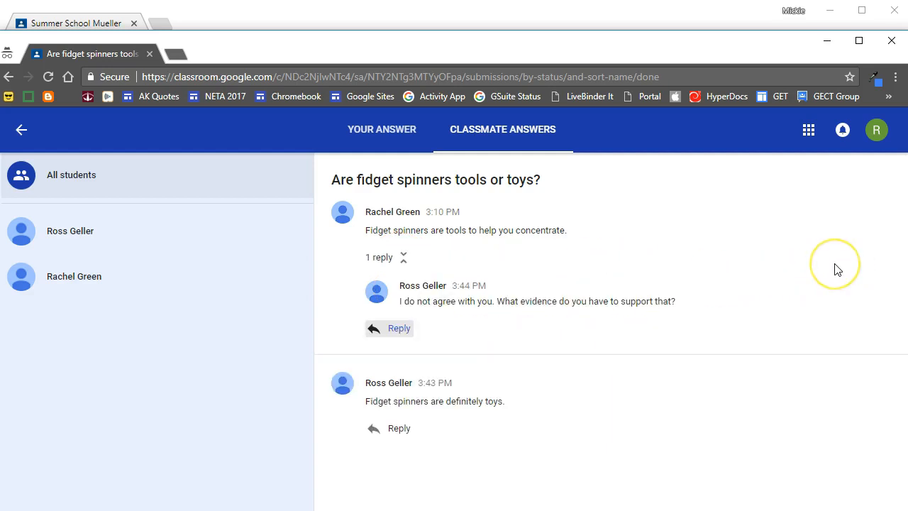
{"action": "mouse_move", "coordinate": [825, 266]}
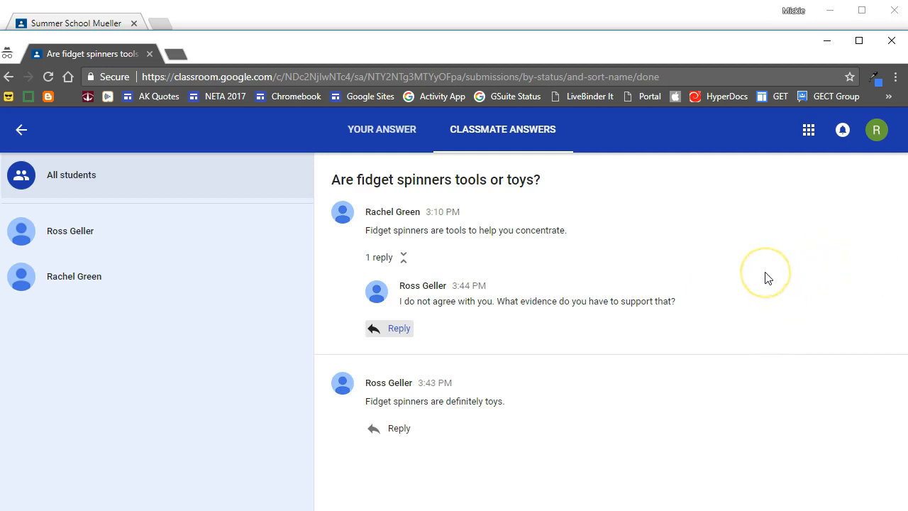
{"action": "mouse_move", "coordinate": [517, 58]}
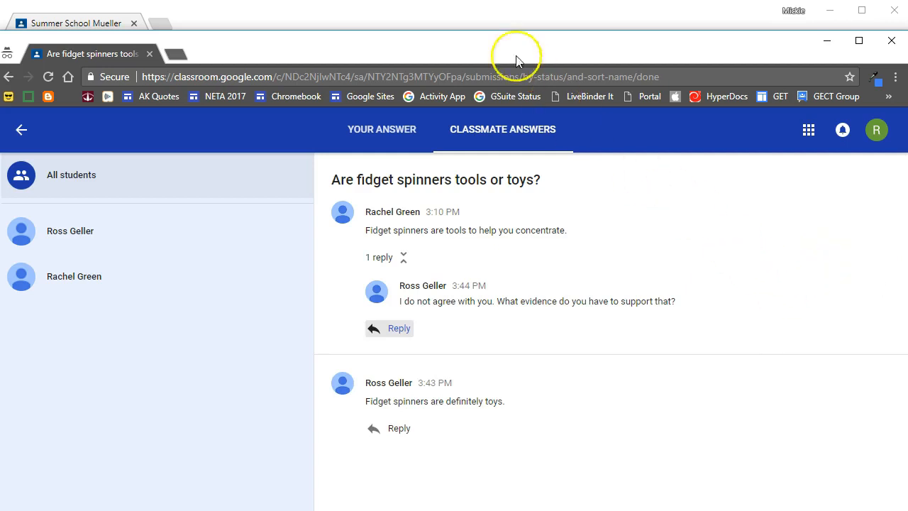
{"action": "left_click", "coordinate": [21, 130]}
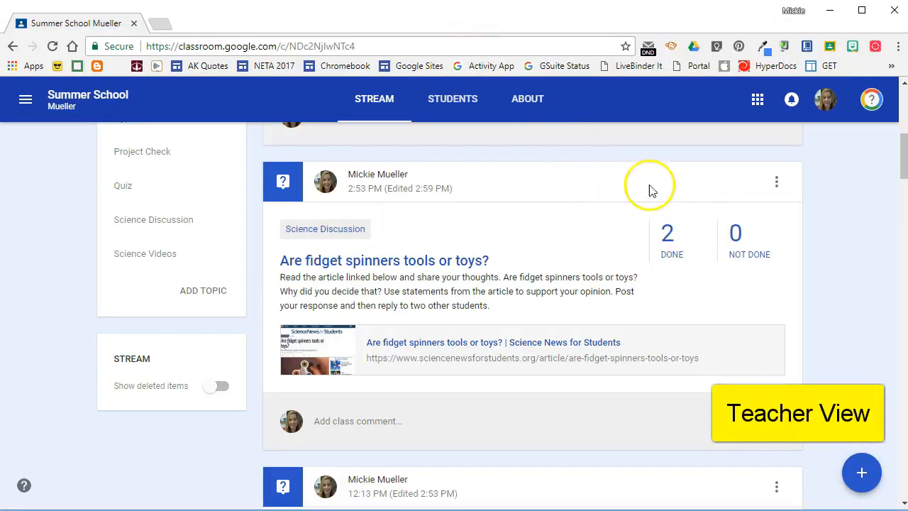
{"action": "mouse_move", "coordinate": [486, 263]}
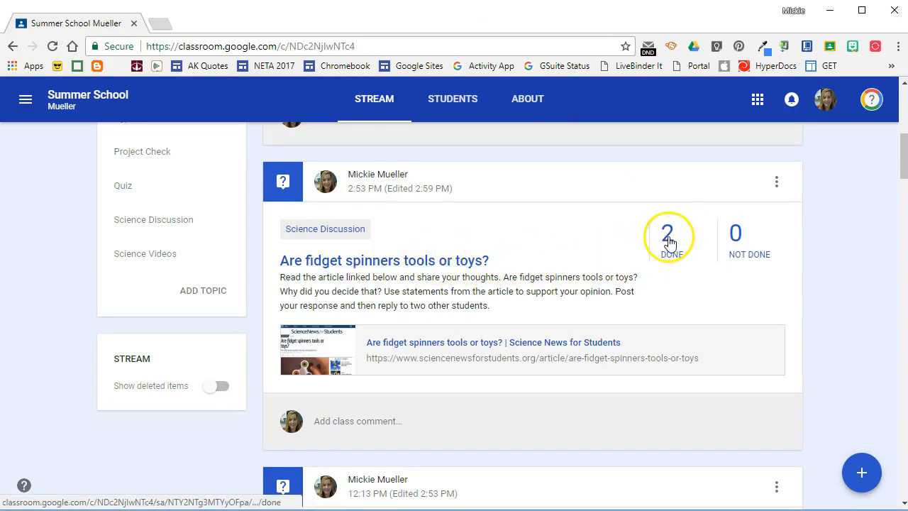
- Open the teacher's Student Answers page from the 2 Done count and scroll through
{"action": "left_click", "coordinate": [667, 234]}
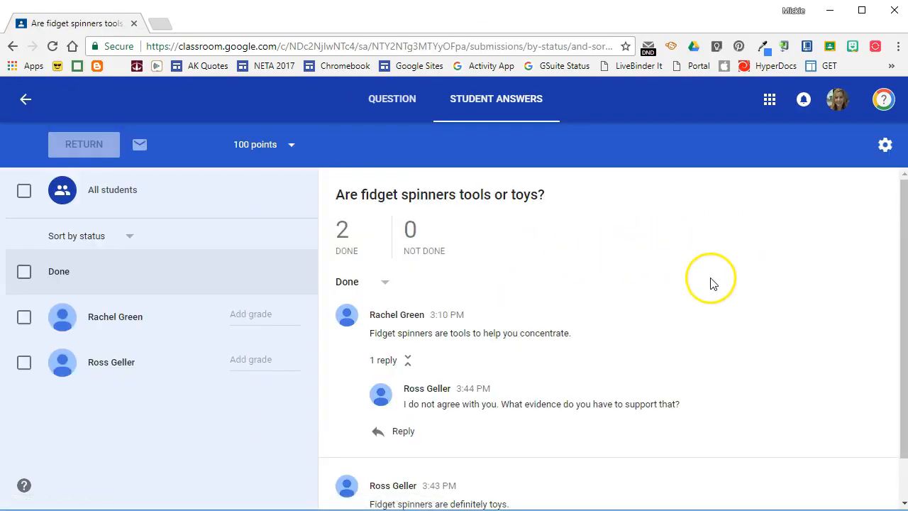
{"action": "scroll", "scroll_direction": "down", "scroll_amount": 3}
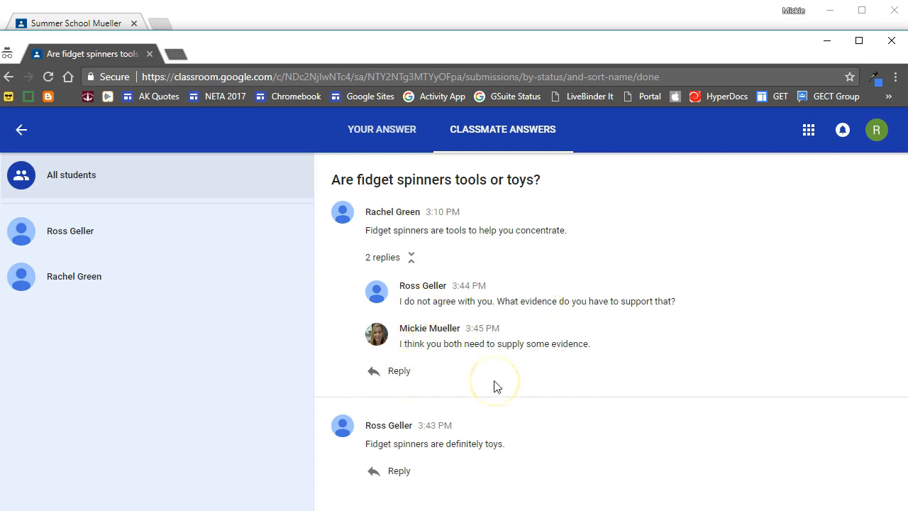
{"action": "mouse_move", "coordinate": [521, 380]}
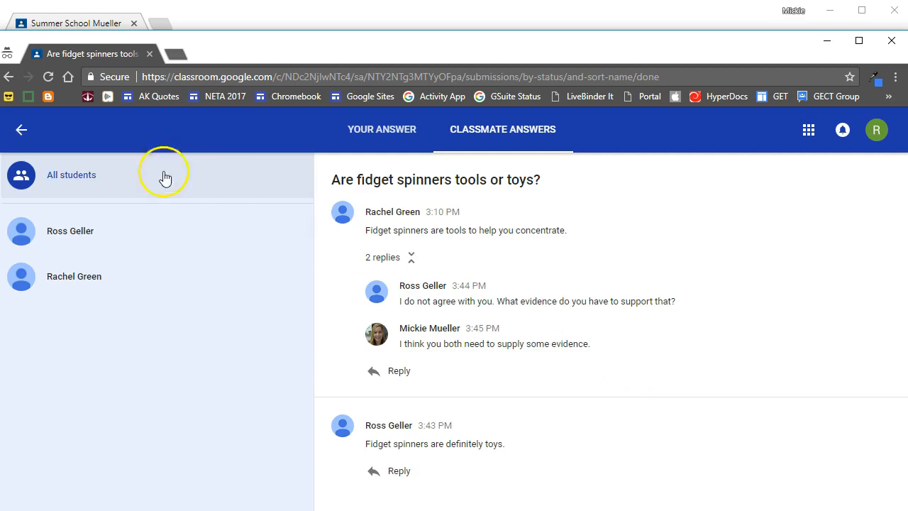
- Return from Classmate Answers to the student's class stream
{"action": "left_click", "coordinate": [22, 129]}
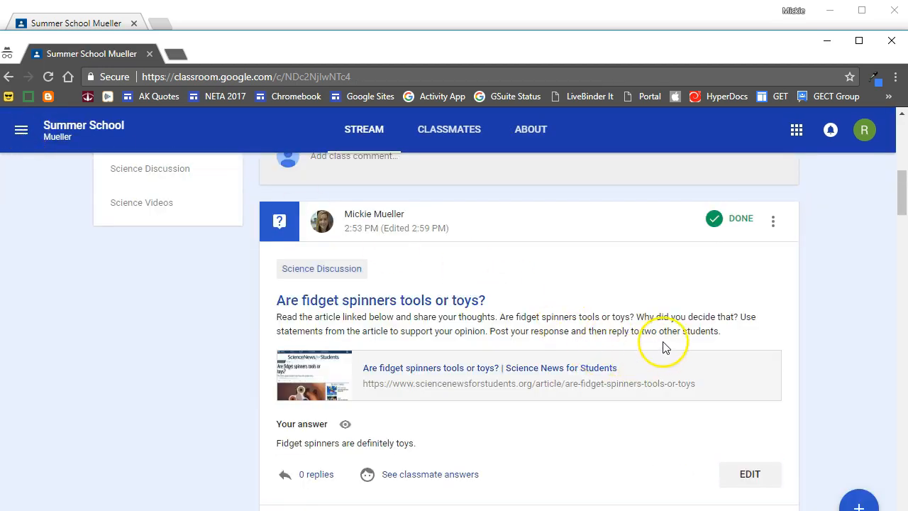
{"action": "mouse_move", "coordinate": [580, 448]}
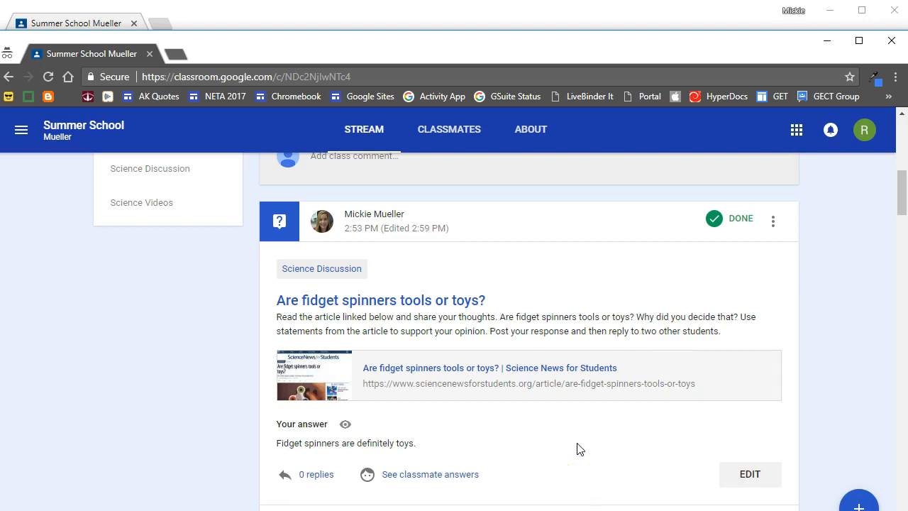